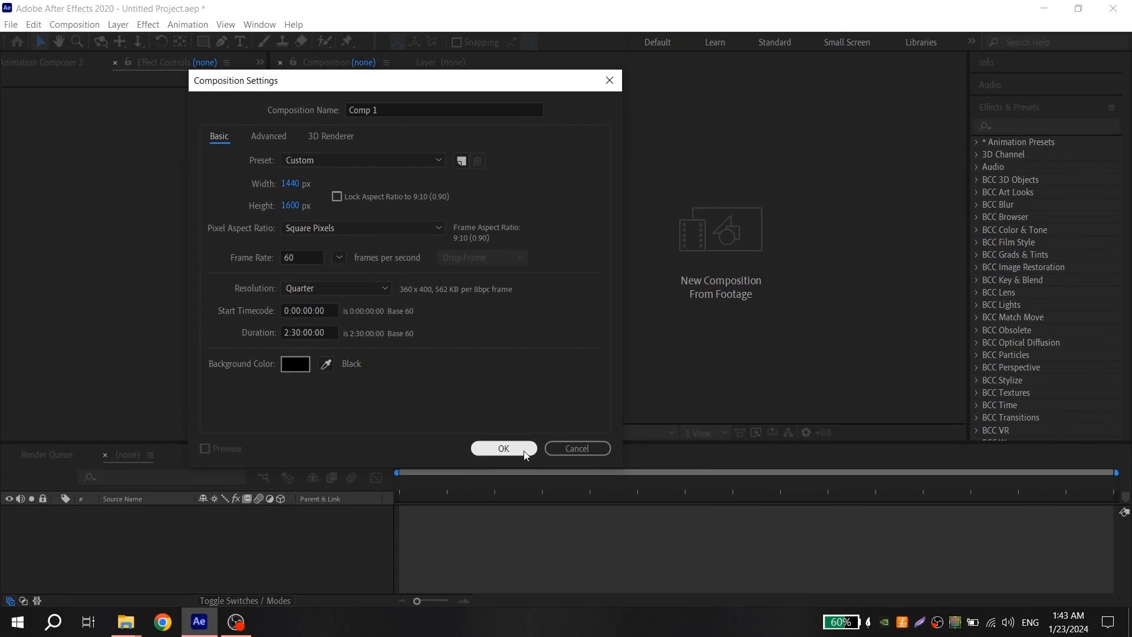
# Confirm the 1440x1600, 60 fps, 2:30 composition settings.
pyautogui.click(503, 448)
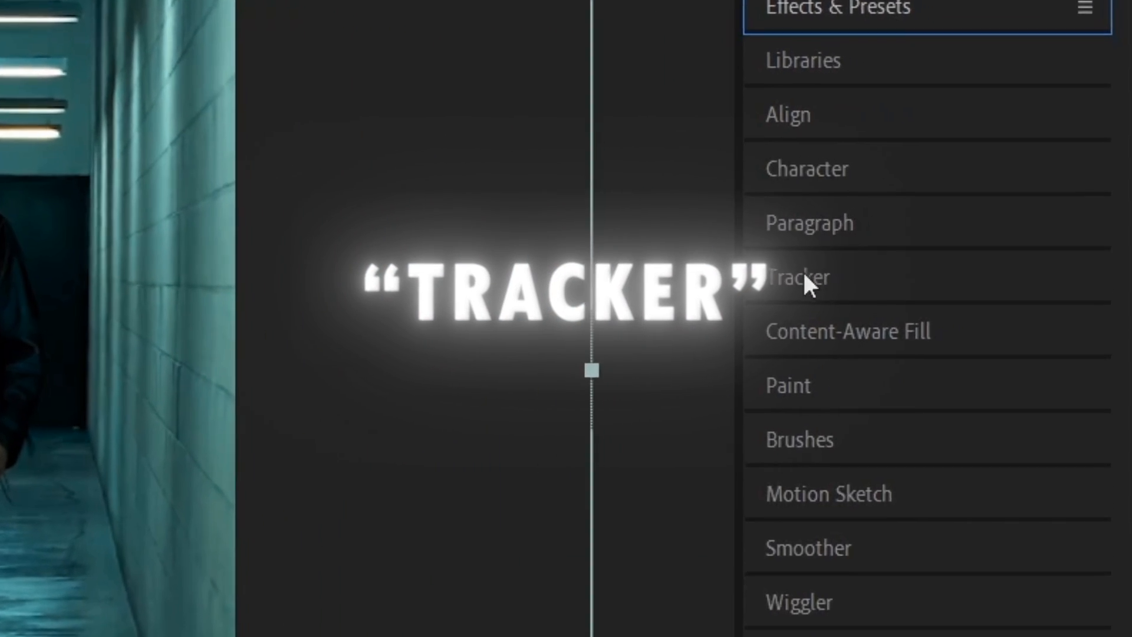
# Add a Stabilize Motion position tracker and place Track Point 1 on the nose.
pyautogui.click(798, 277)
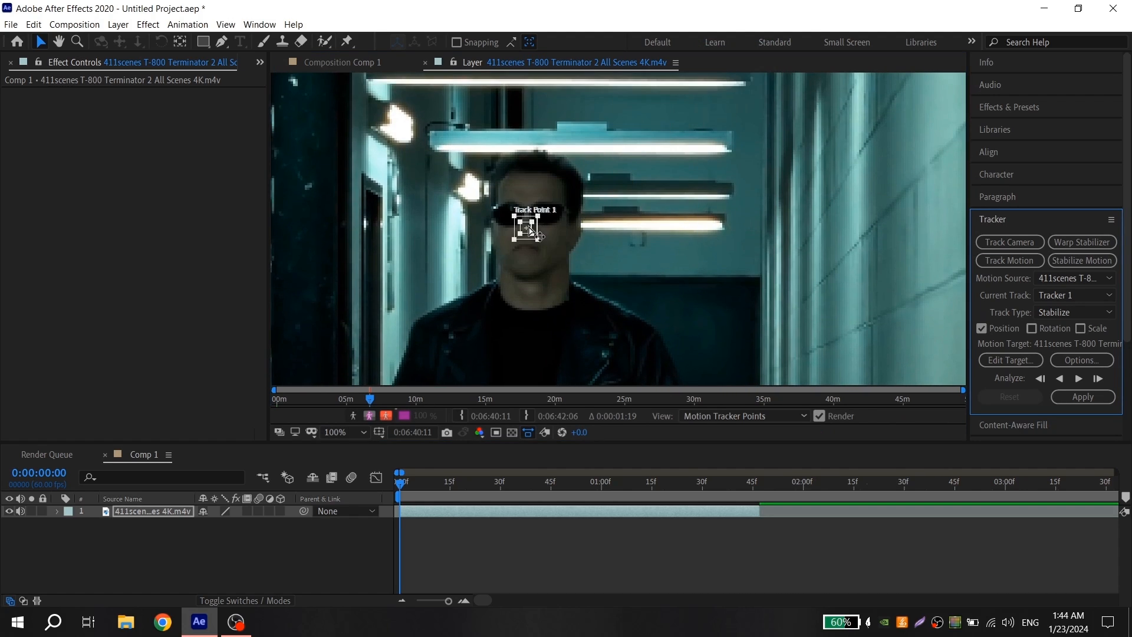
pyautogui.click(335, 432)
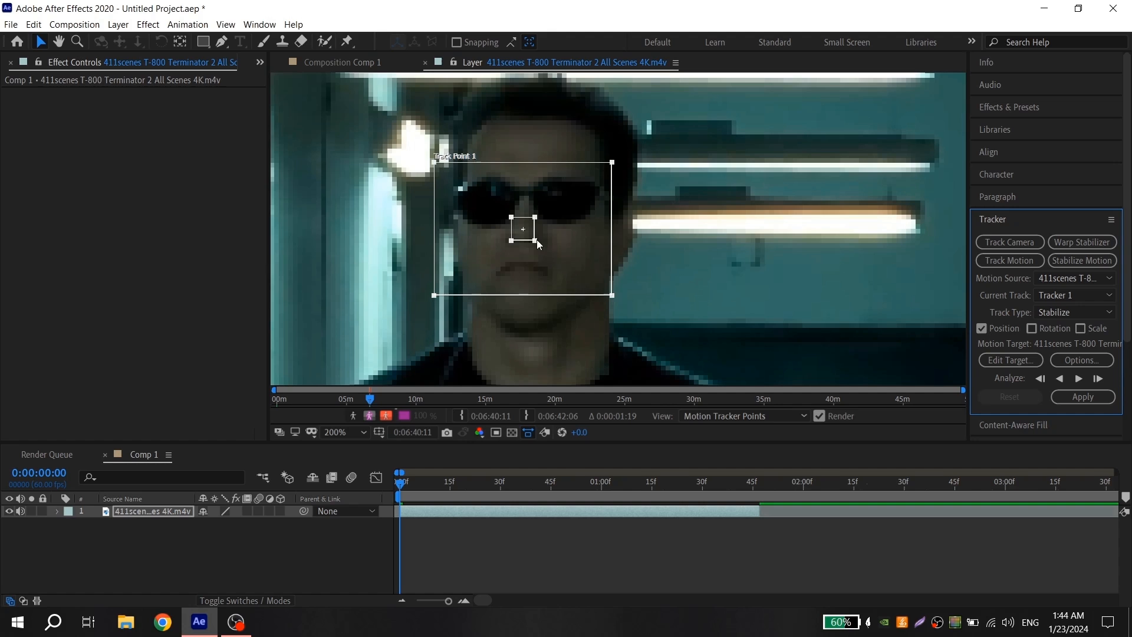
pyautogui.click(335, 432)
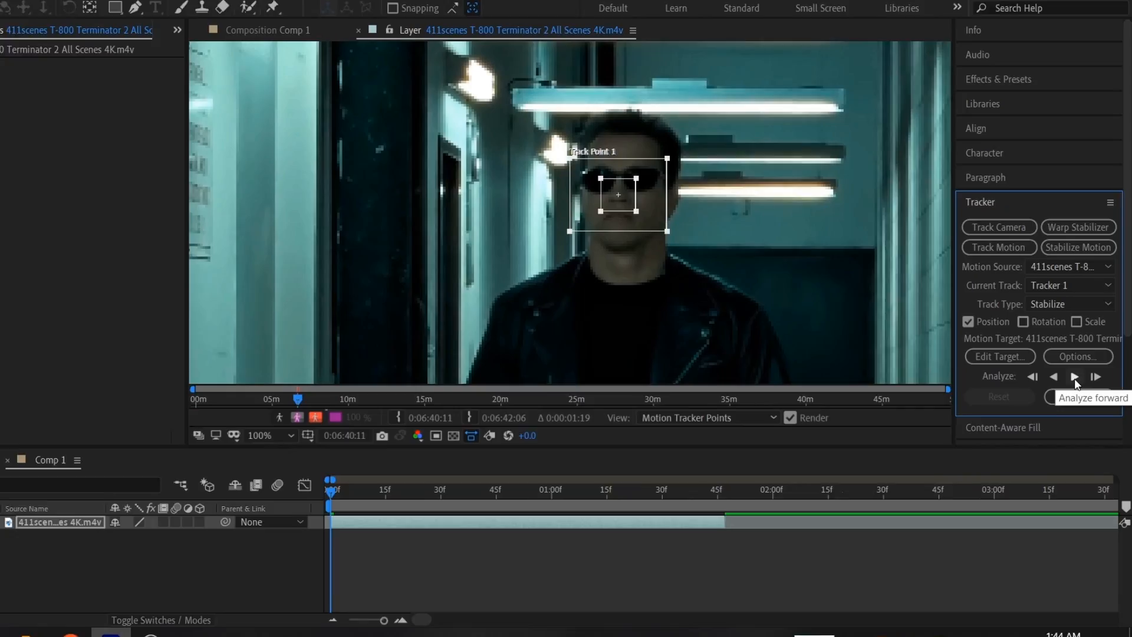
# Analyze the nose track forward, scrub to verify it, then apply the tracking data.
pyautogui.click(1075, 378)
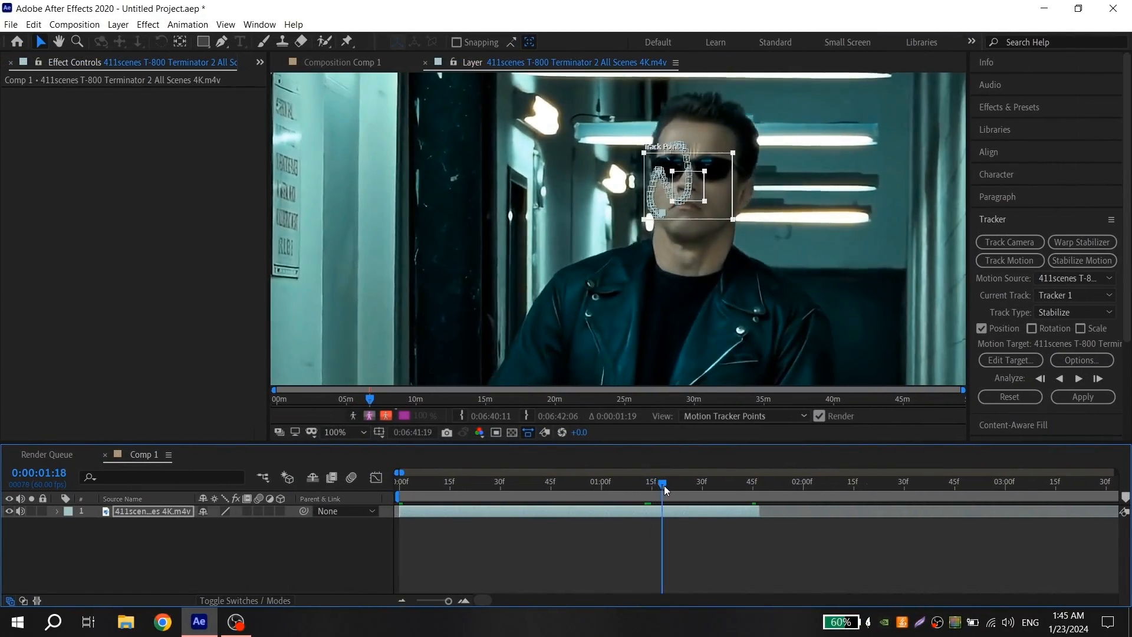
pyautogui.moveTo(663, 482); pyautogui.dragTo(619, 482)
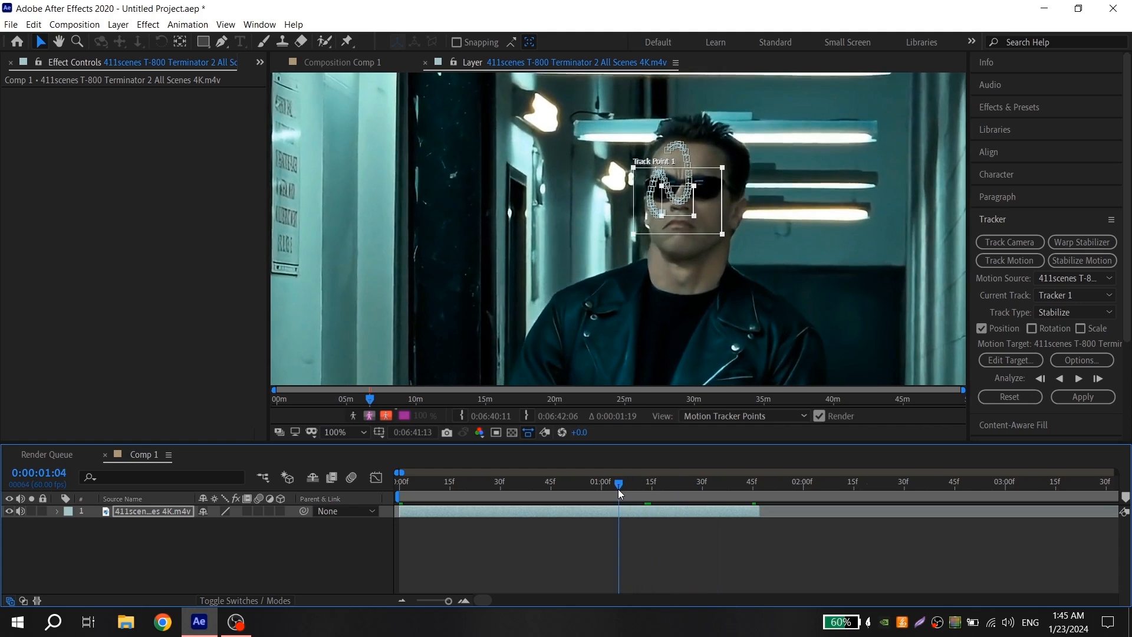
pyautogui.moveTo(617, 482); pyautogui.dragTo(672, 482)
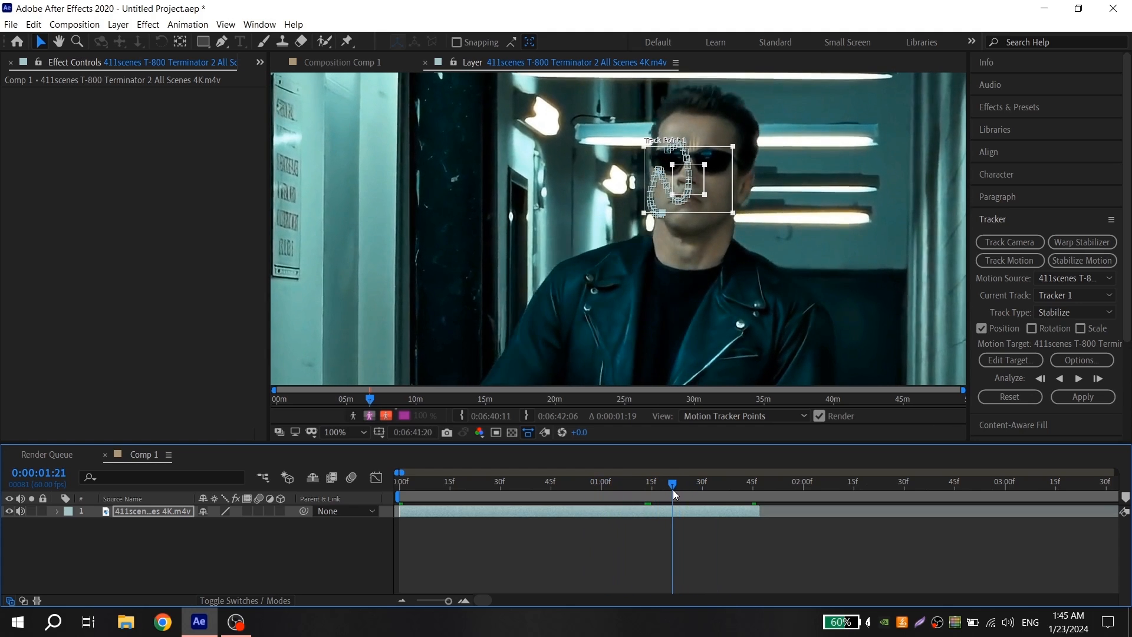
pyautogui.moveTo(672, 177); pyautogui.dragTo(737, 174)
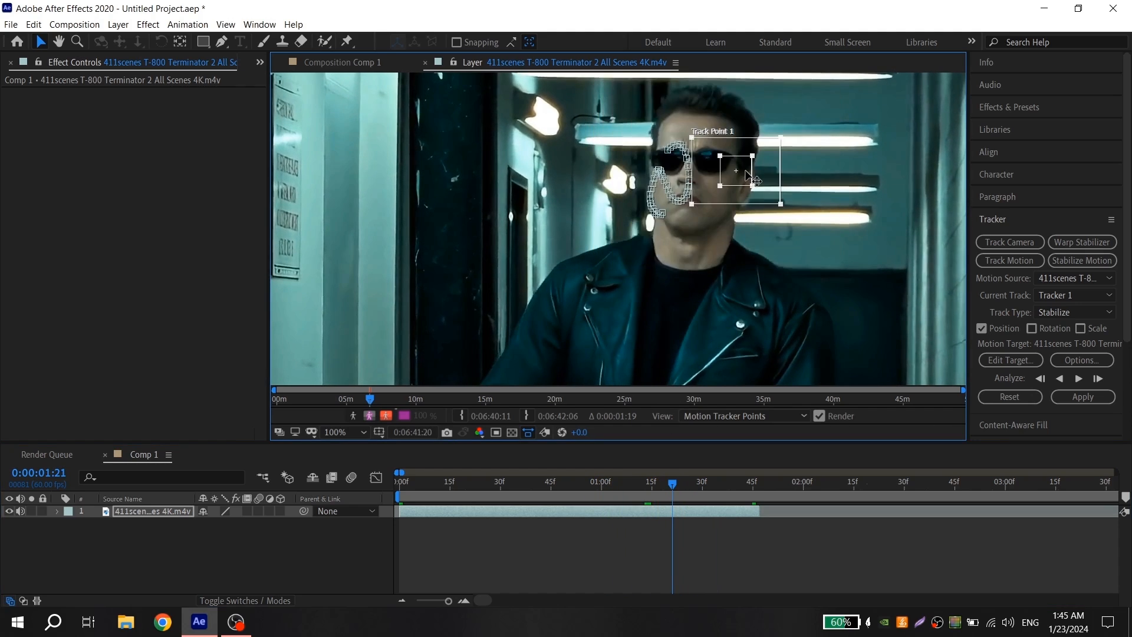
pyautogui.click(1083, 396)
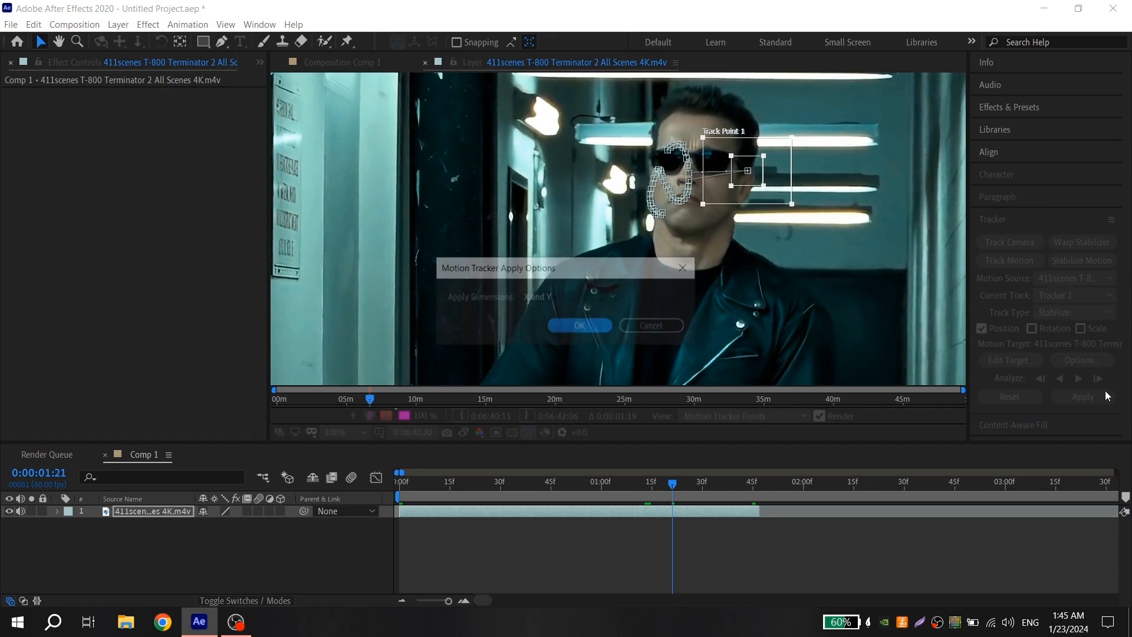
# Apply the tracking data with Apply Dimensions set to X and Y.
pyautogui.click(580, 326)
pyautogui.write('motion tile')
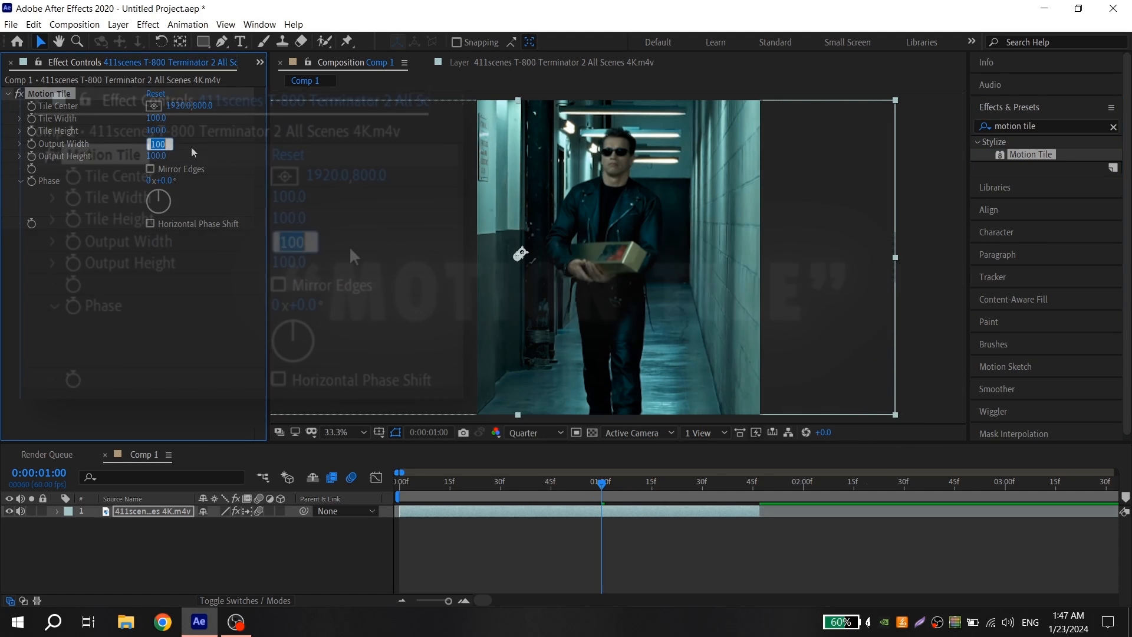
# Type the Motion Tile output width value in Effect Controls.
pyautogui.write('30')
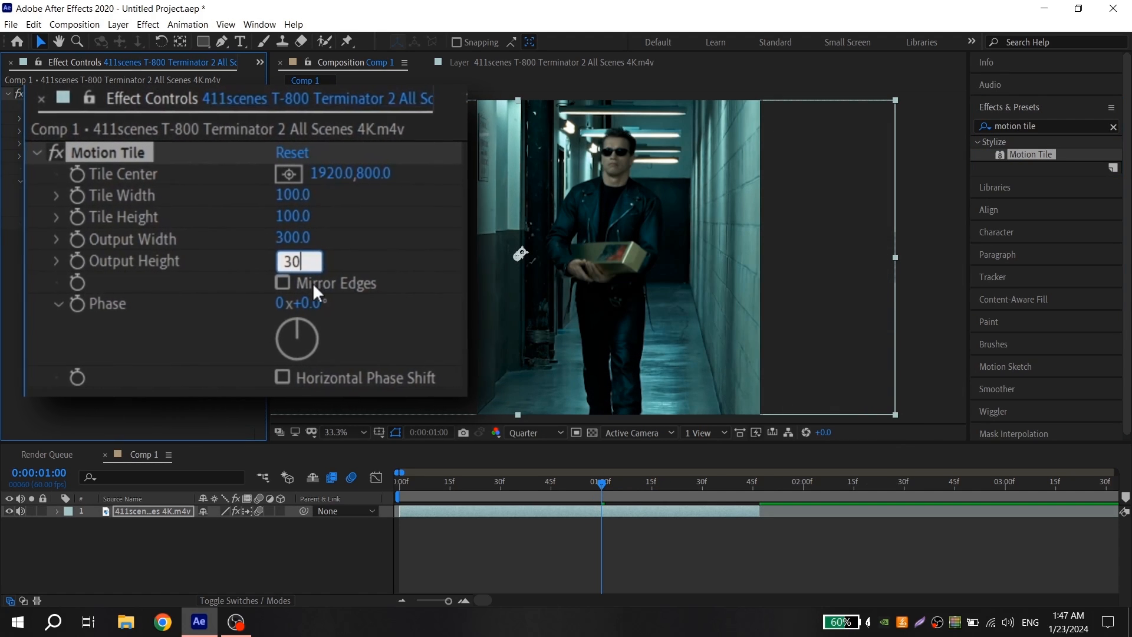